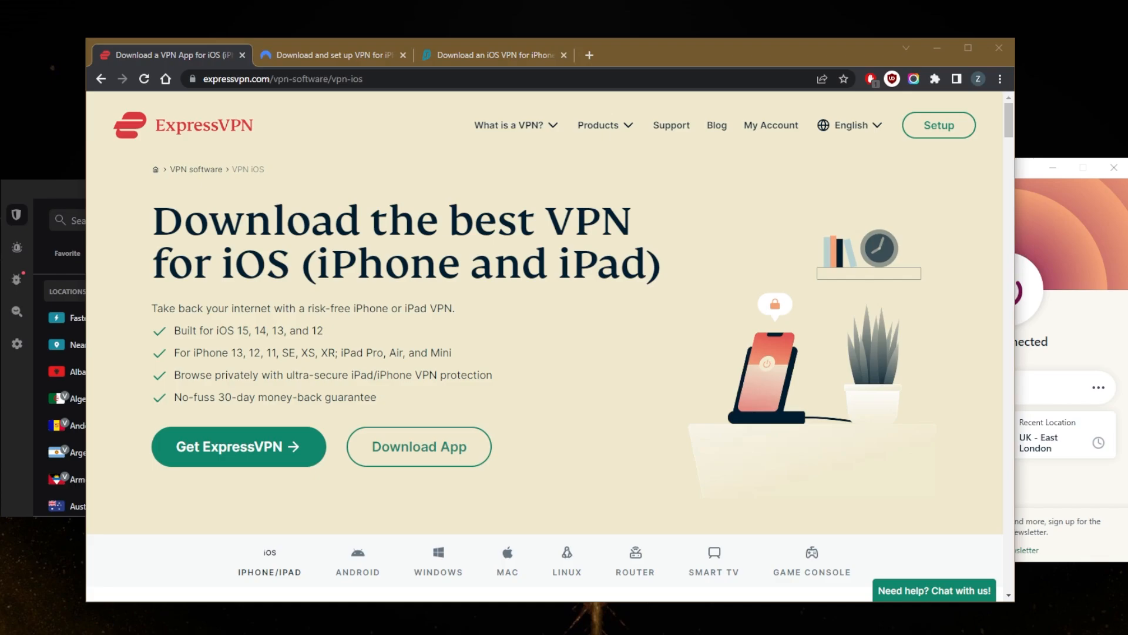
pyautogui.moveTo(1059, 247)
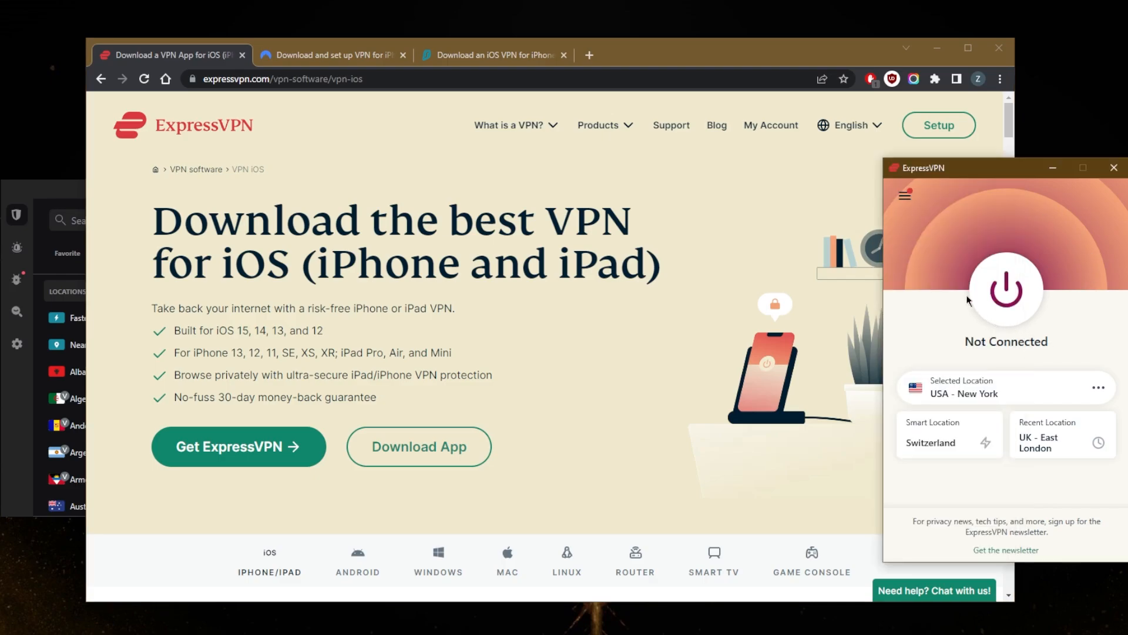
pyautogui.moveTo(927, 333)
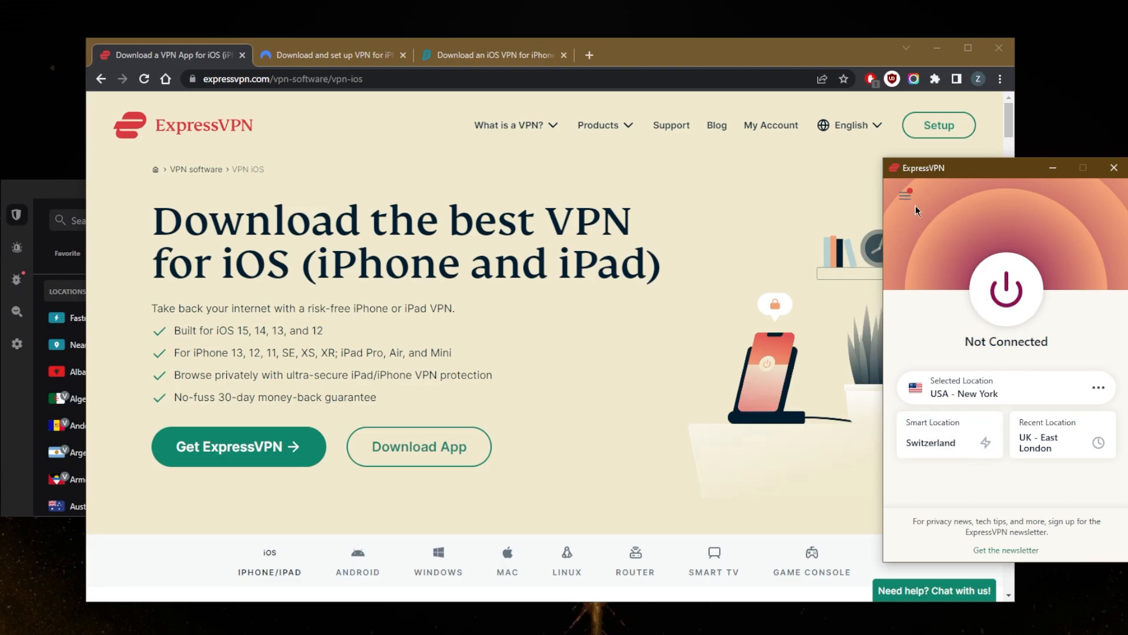
# - Connect the VPN to USA - New York, then disconnect it again
pyautogui.click(1004, 290)
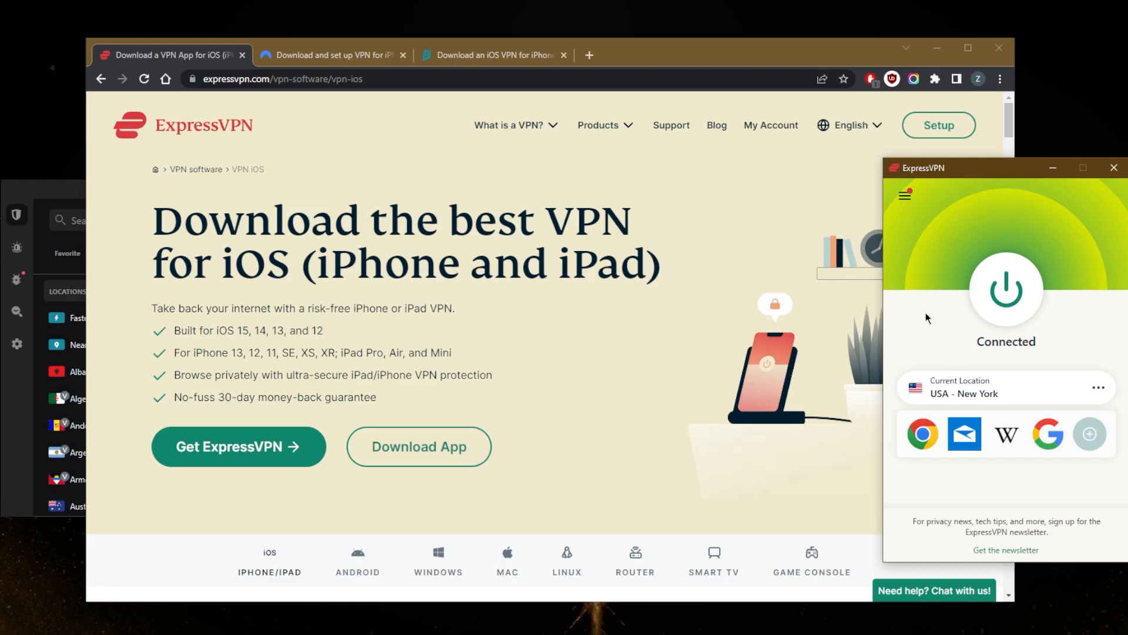
pyautogui.moveTo(925, 310)
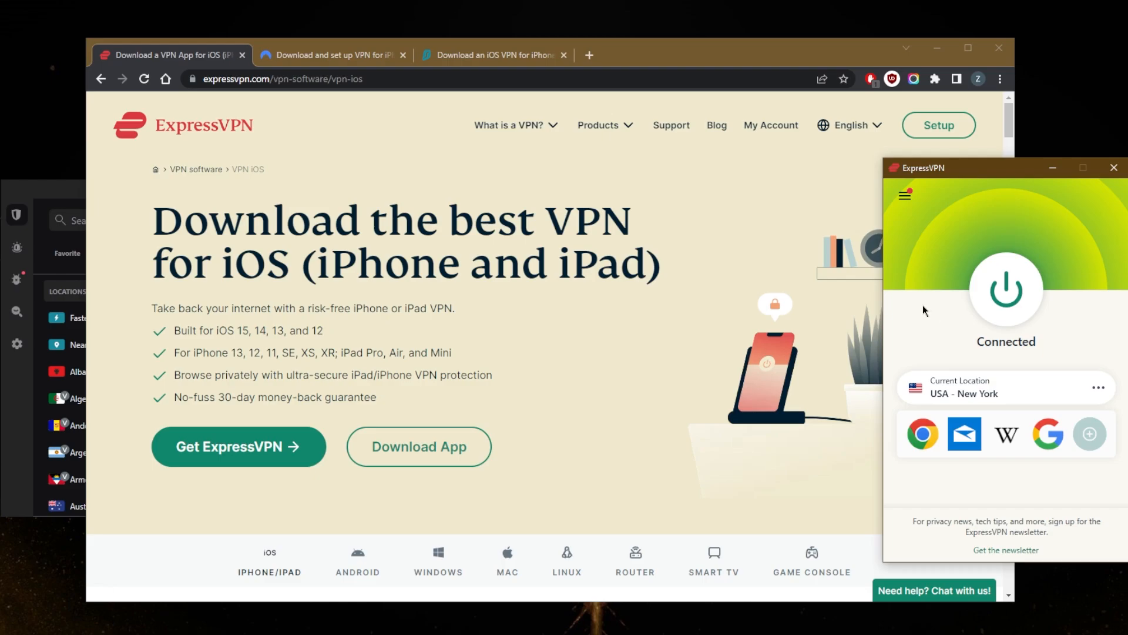
pyautogui.moveTo(953, 238)
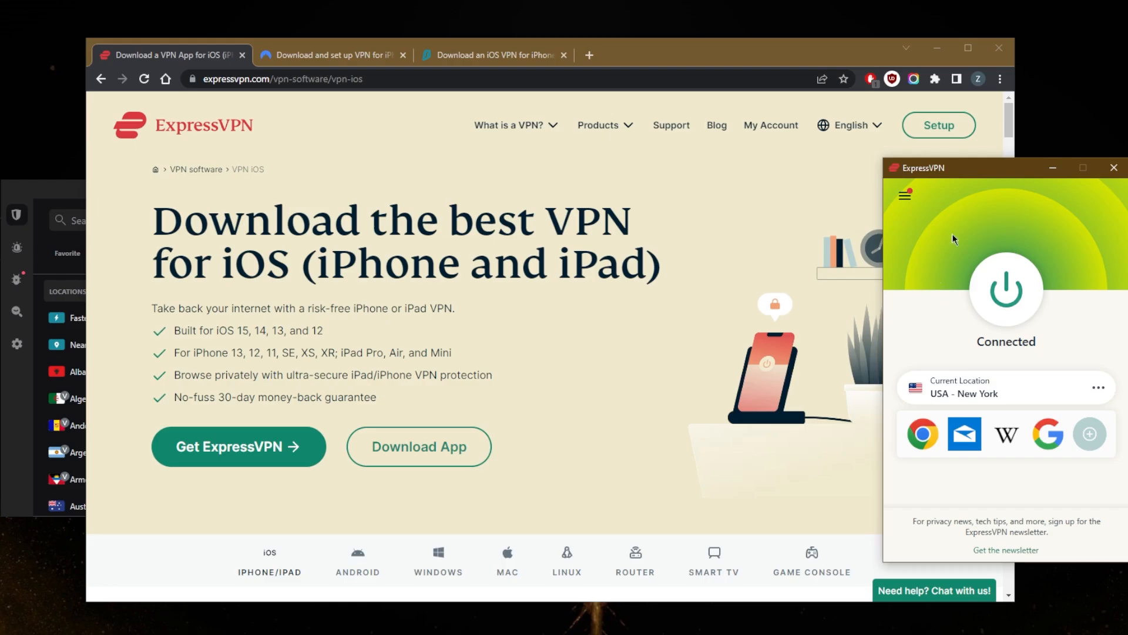
pyautogui.moveTo(941, 262)
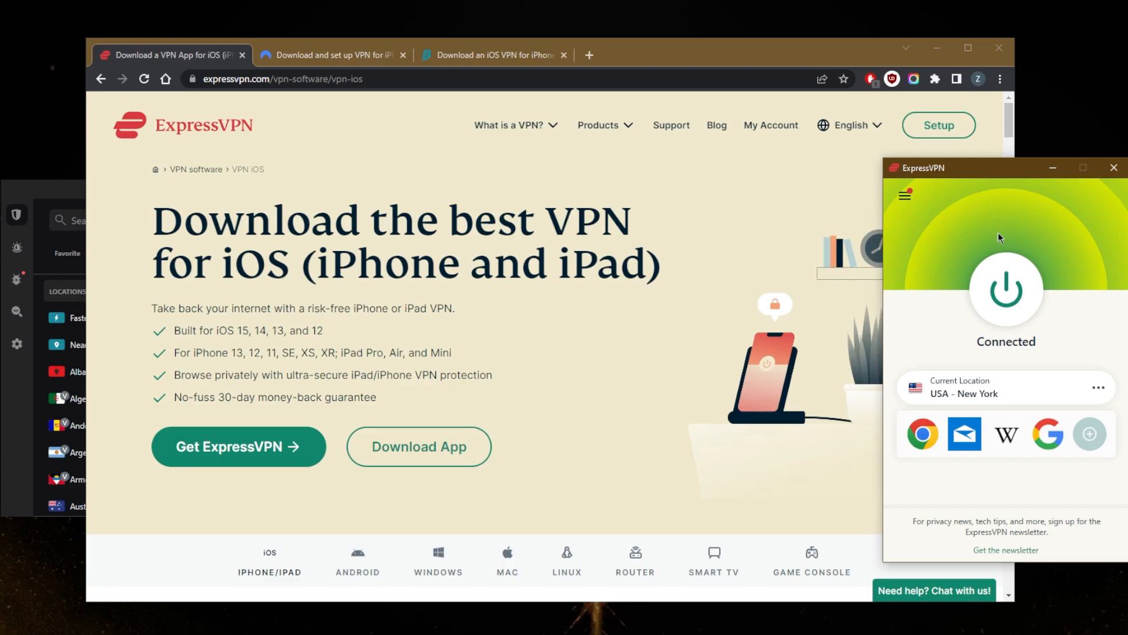
pyautogui.moveTo(954, 175)
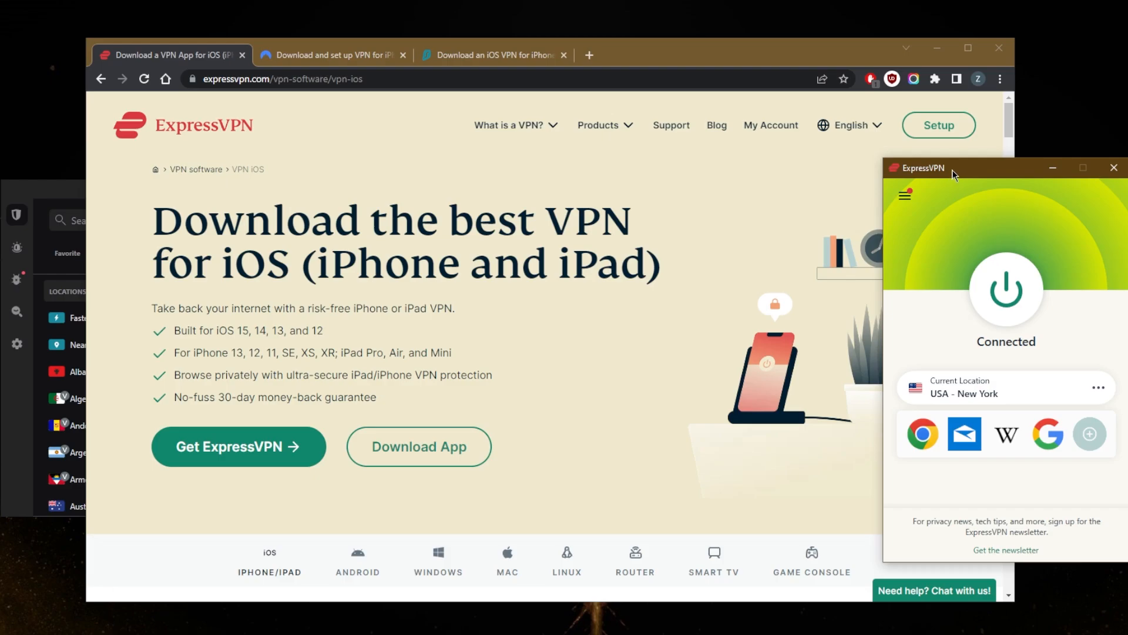
pyautogui.moveTo(956, 173)
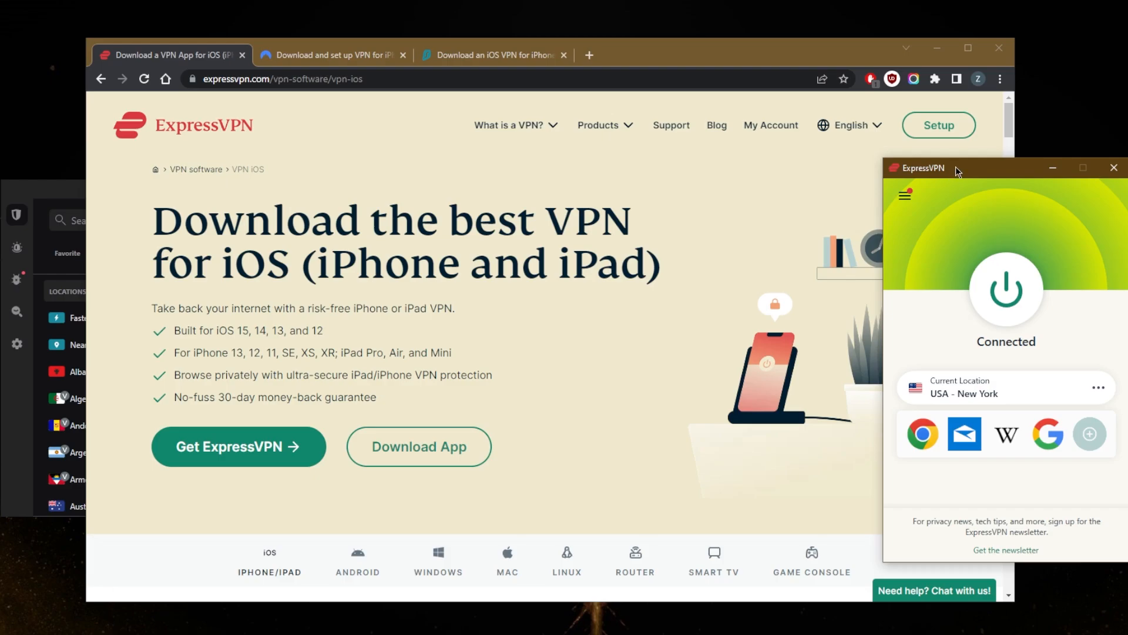
pyautogui.moveTo(968, 214)
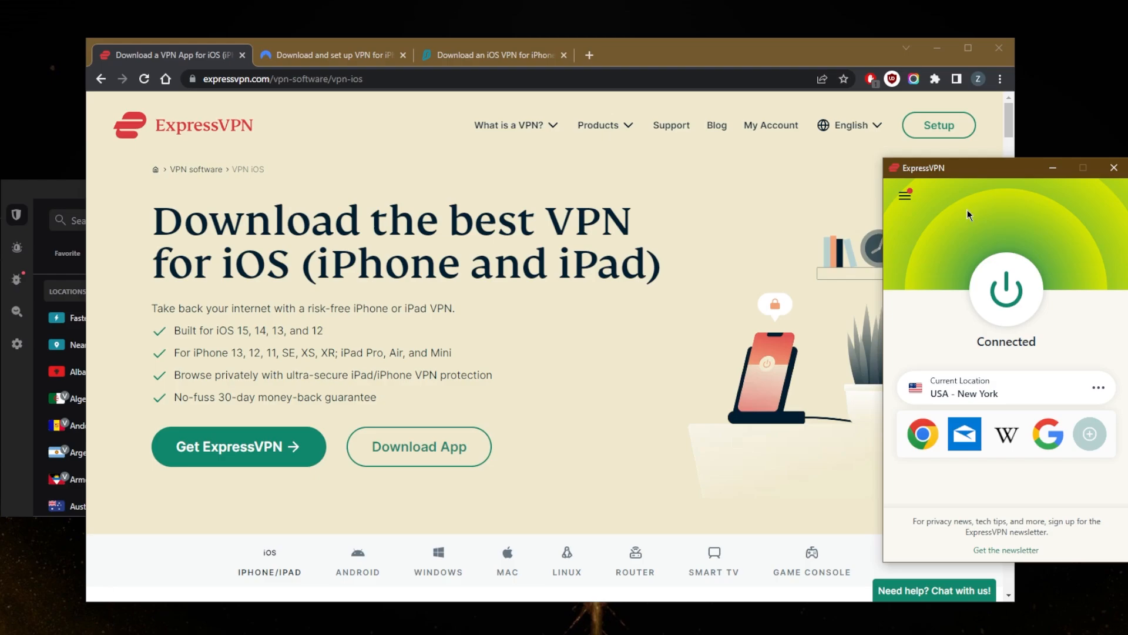
pyautogui.moveTo(1013, 213)
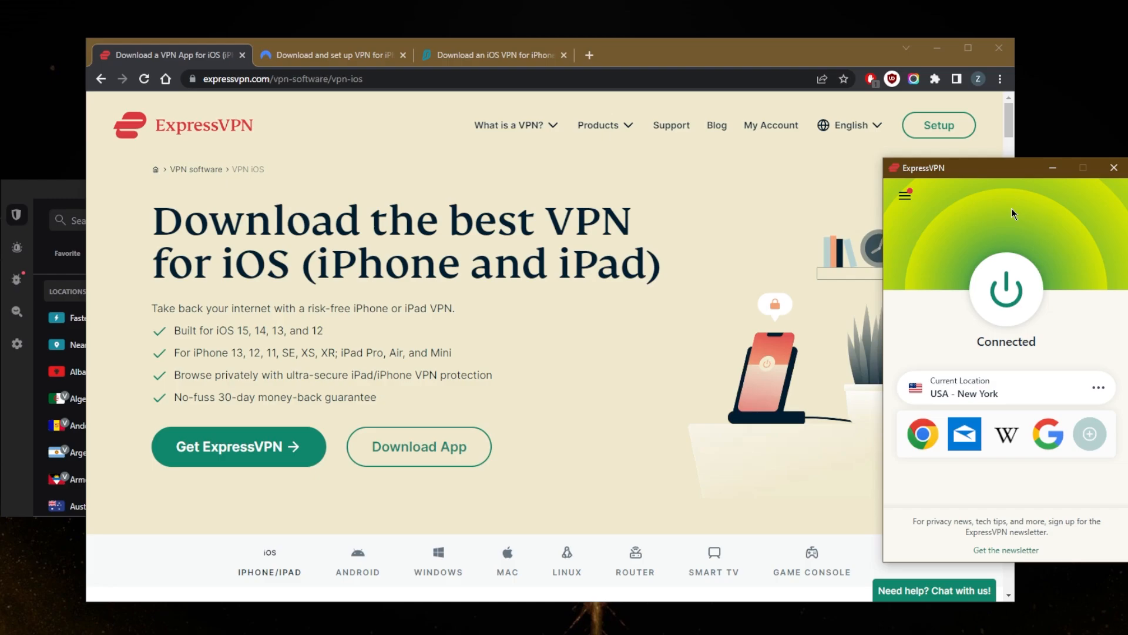
pyautogui.moveTo(963, 226)
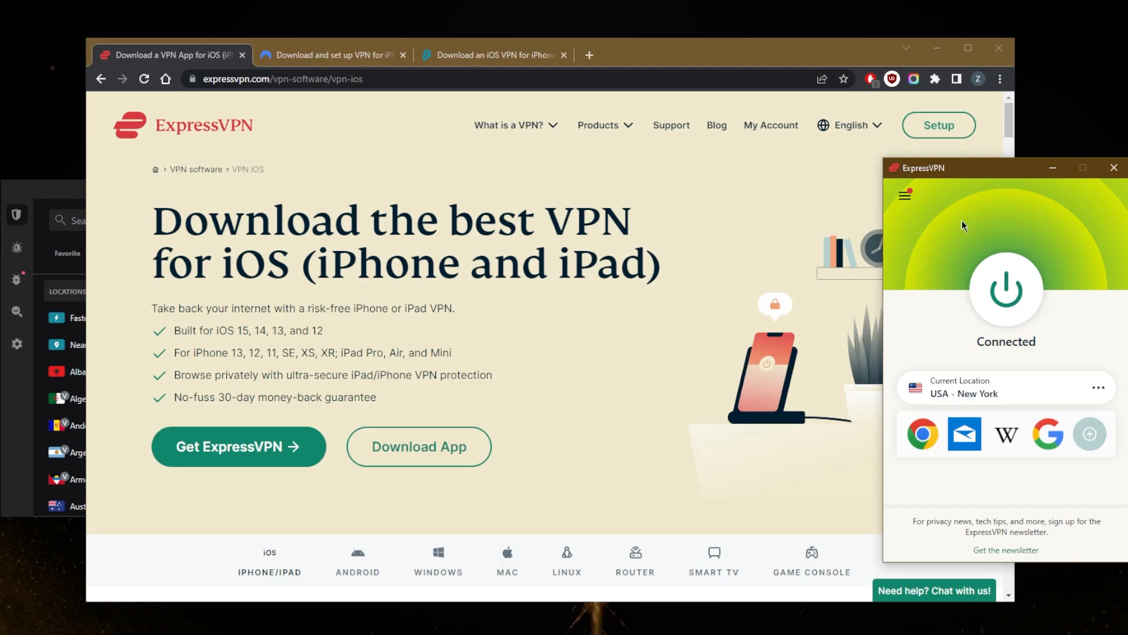
pyautogui.moveTo(932, 271)
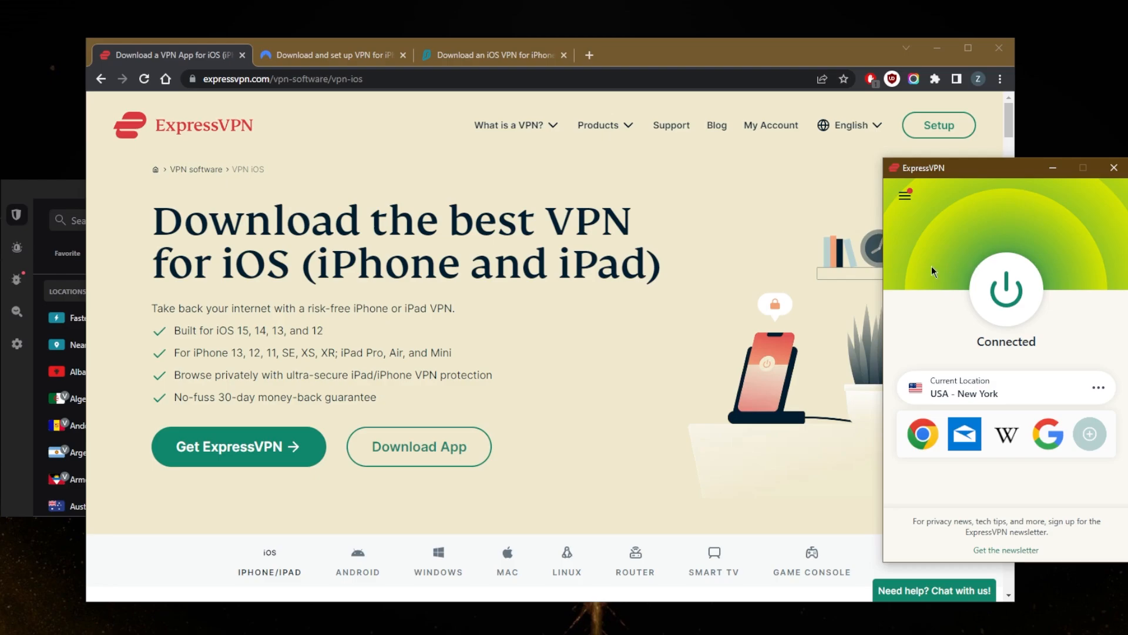
pyautogui.moveTo(944, 248)
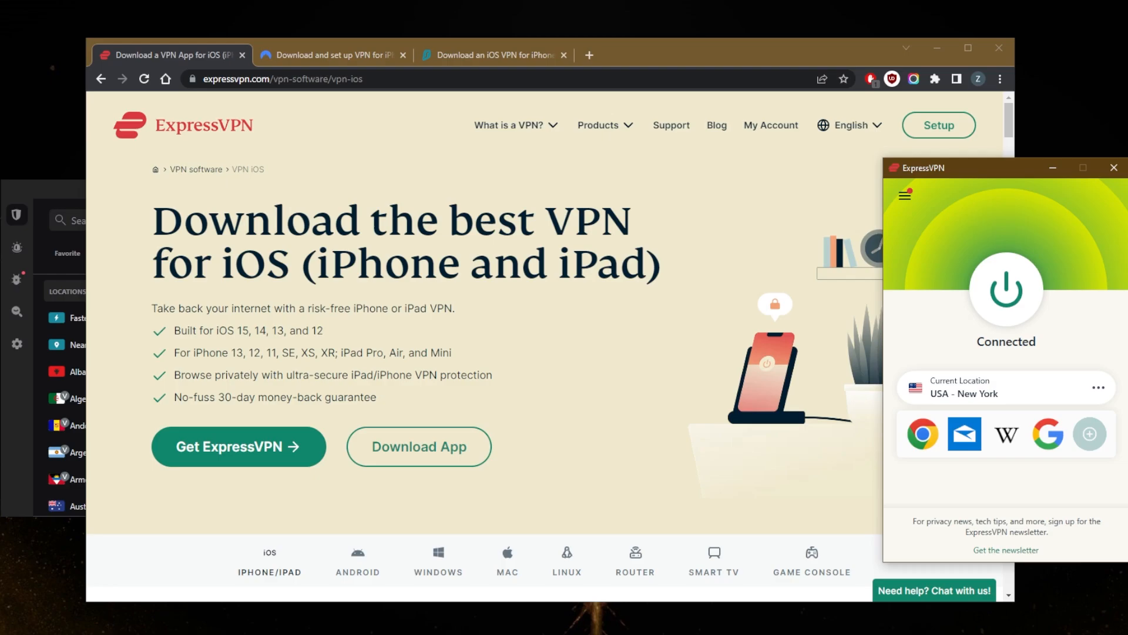
pyautogui.moveTo(991, 310)
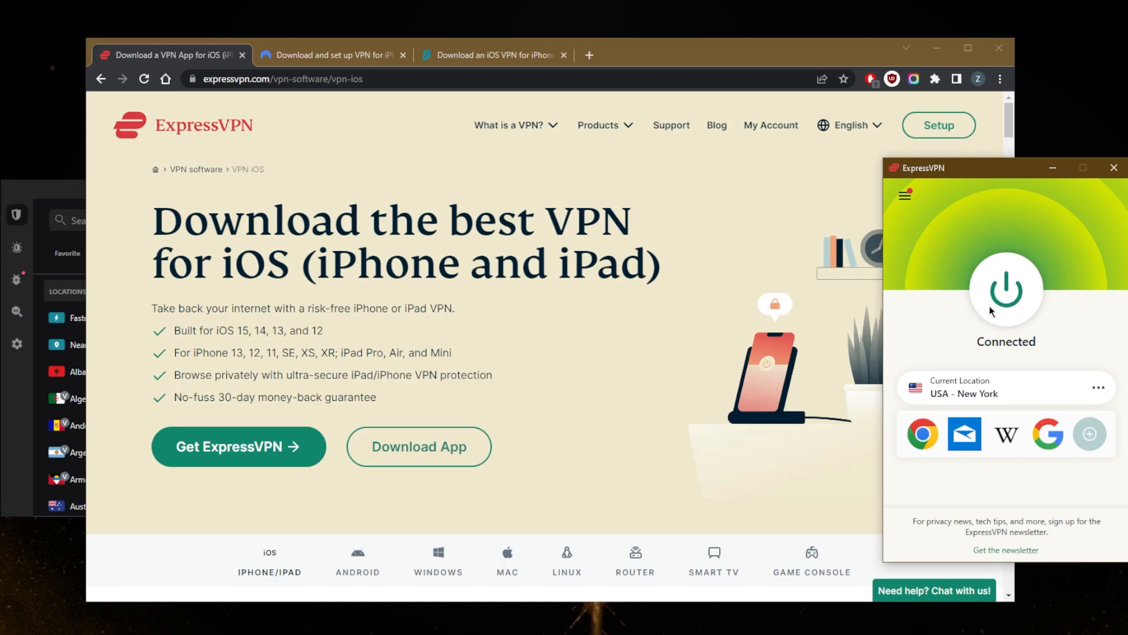
pyautogui.click(1005, 290)
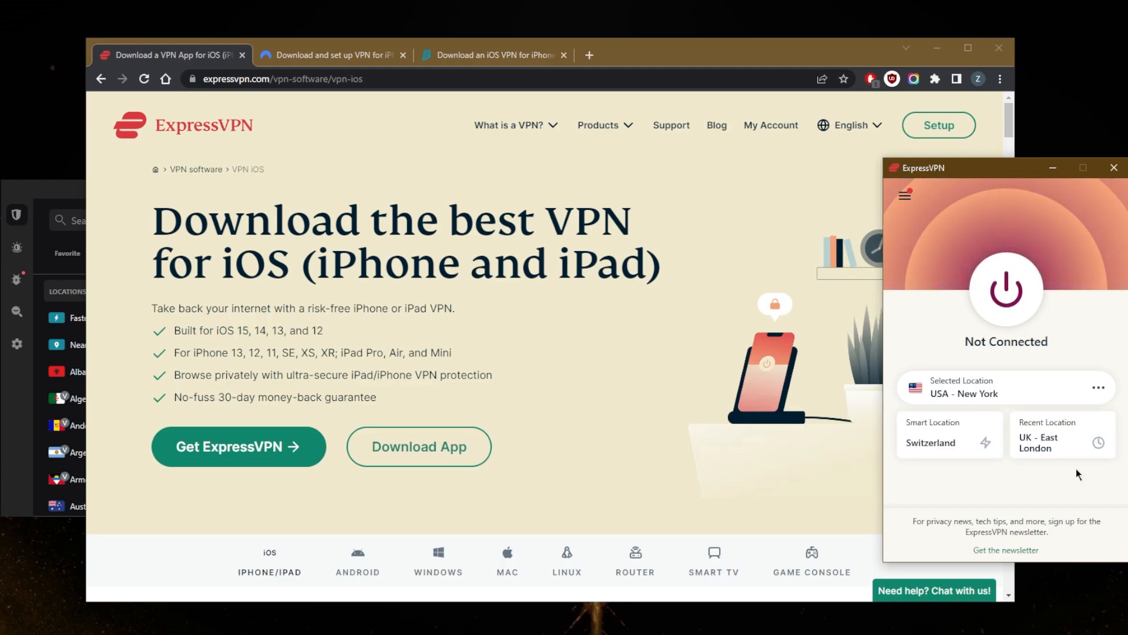
# - Connect to the UK - East London recent location
pyautogui.click(1063, 435)
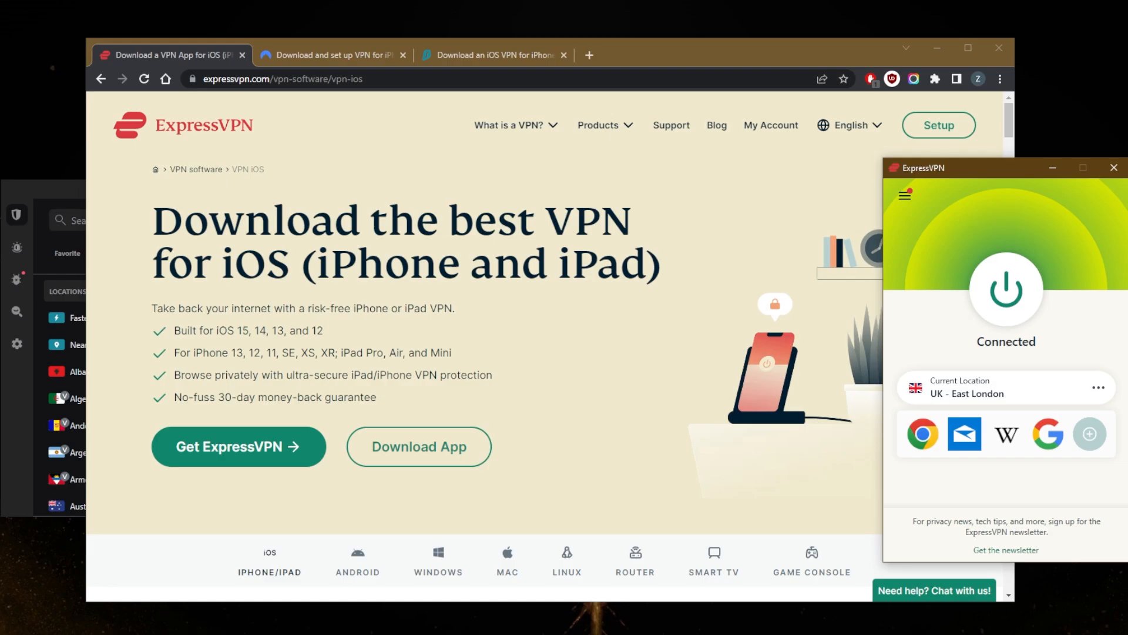
pyautogui.moveTo(783, 333)
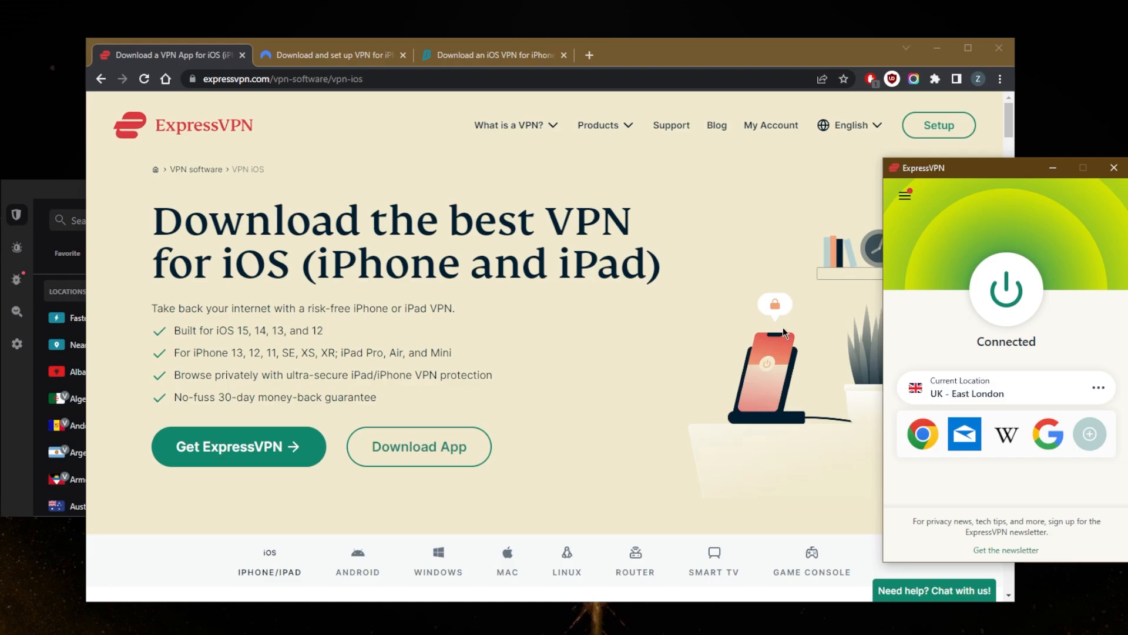
pyautogui.moveTo(623, 345)
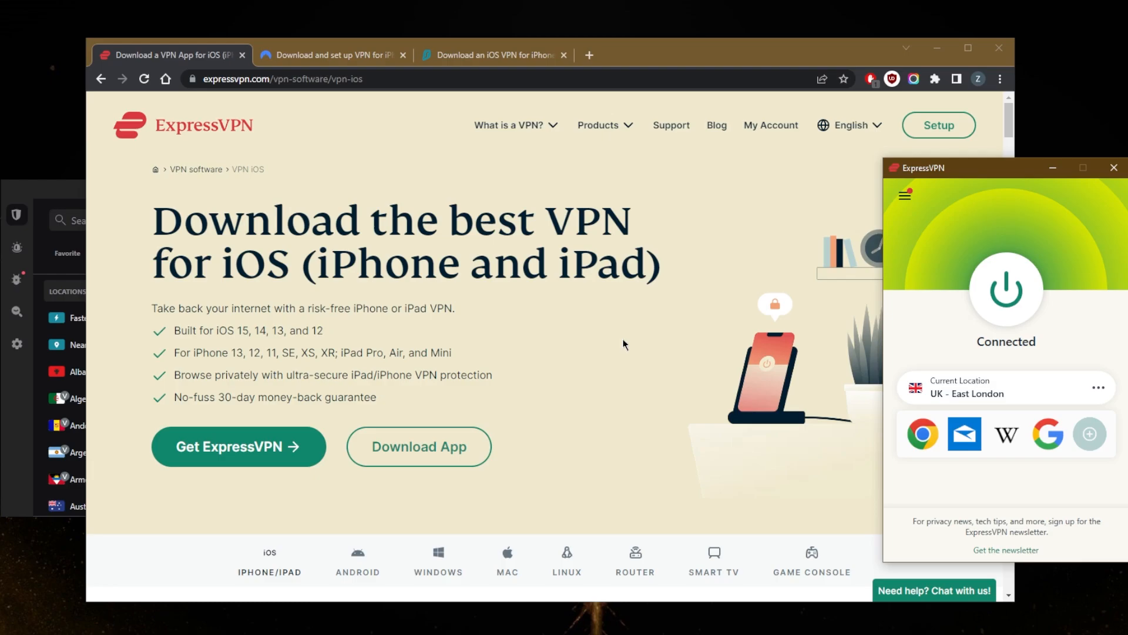
pyautogui.moveTo(717, 74)
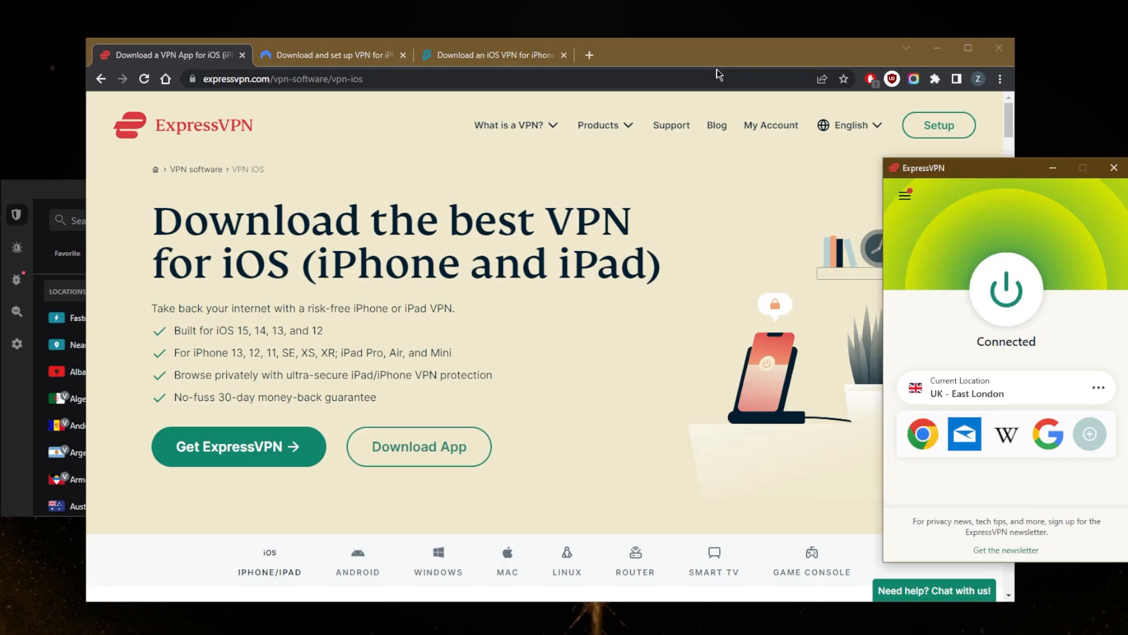
# - Bring Chrome forward and start a new tab for the What Is My IP check
pyautogui.click(494, 55)
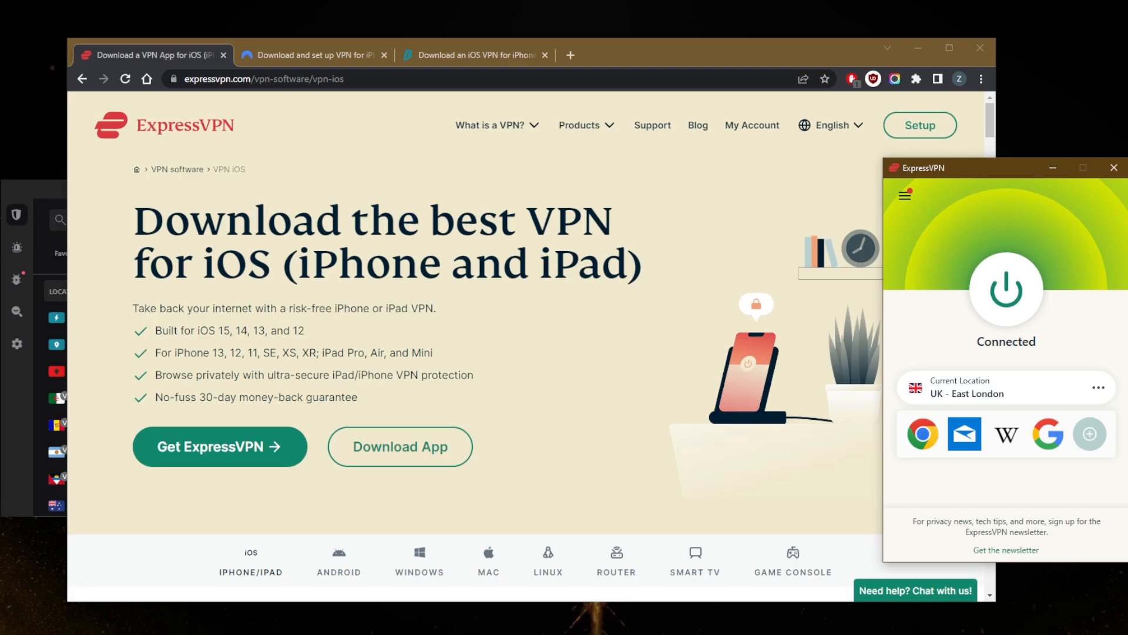
pyautogui.moveTo(738, 181)
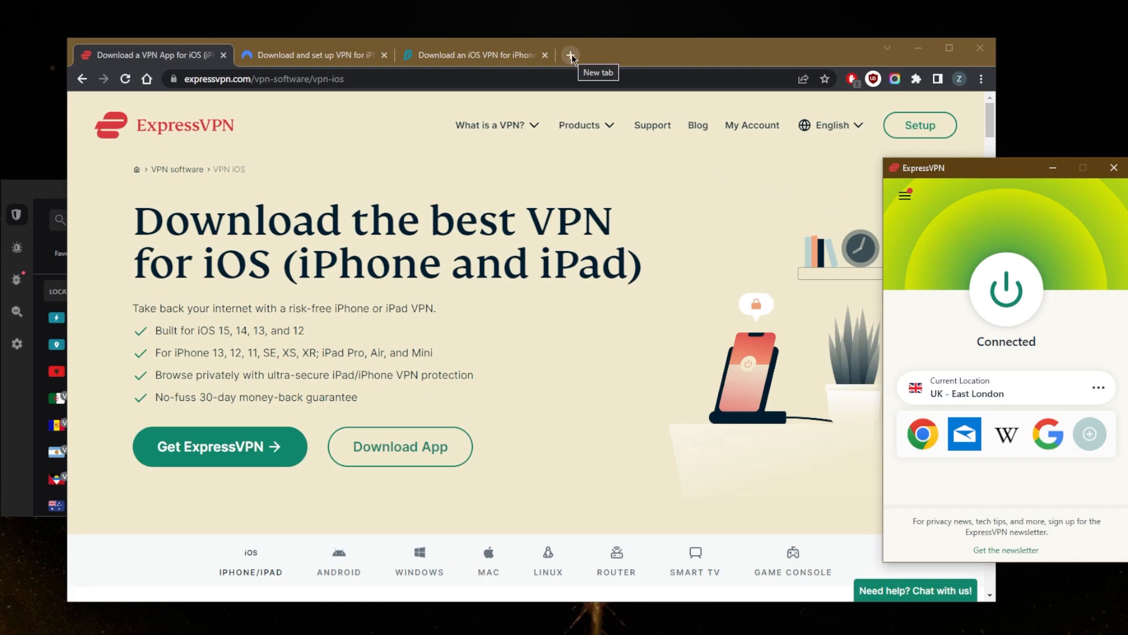
pyautogui.click(571, 55)
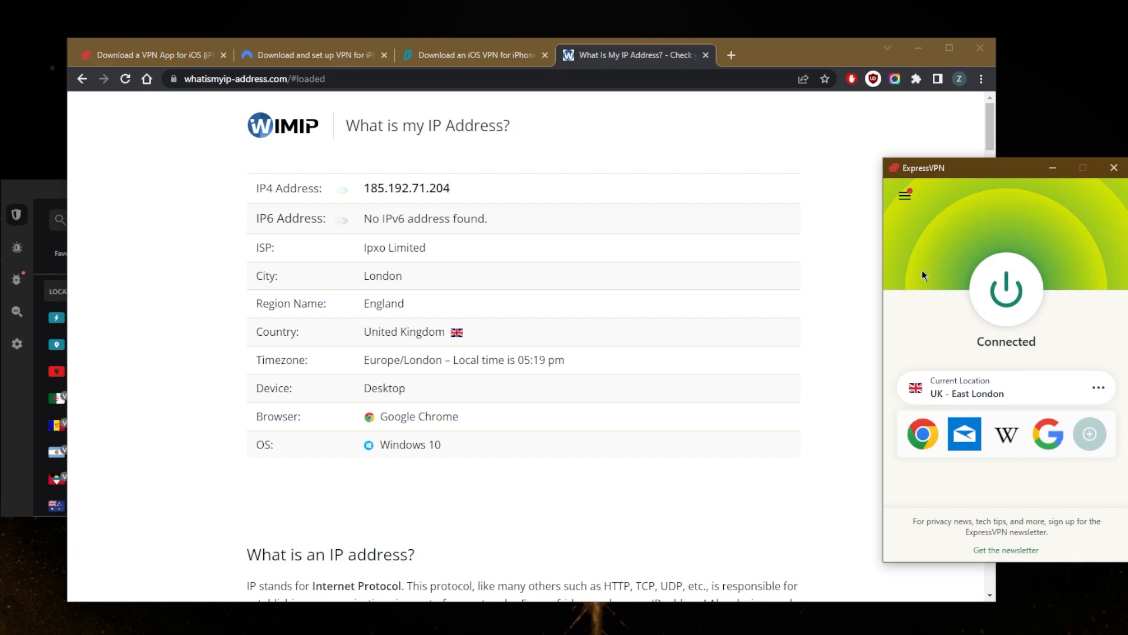
pyautogui.moveTo(912, 265)
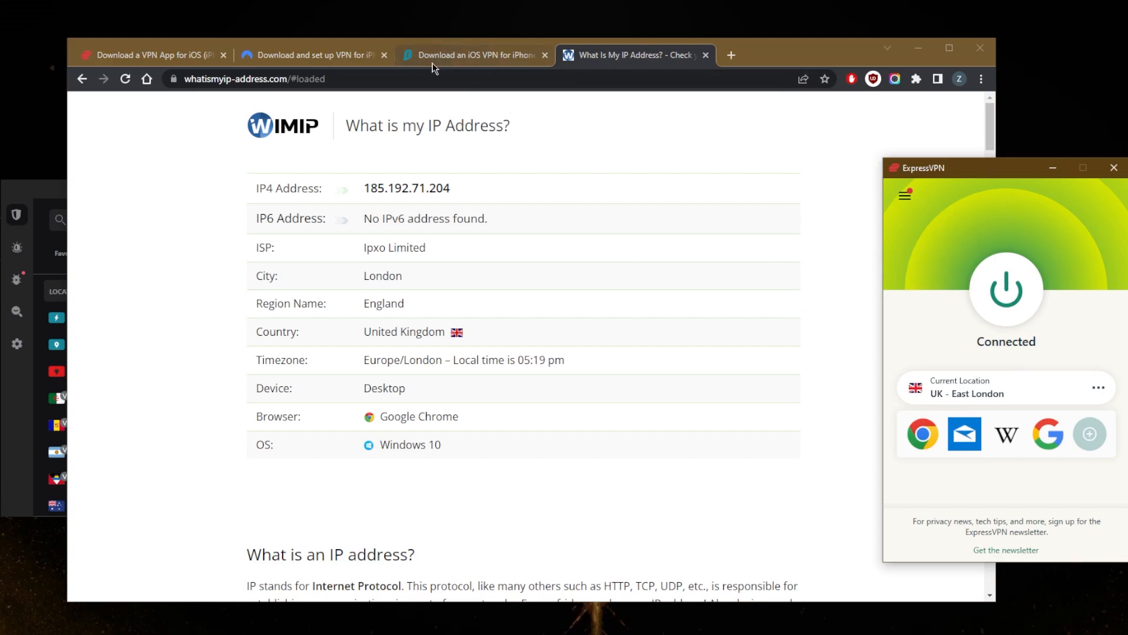
pyautogui.moveTo(825, 476)
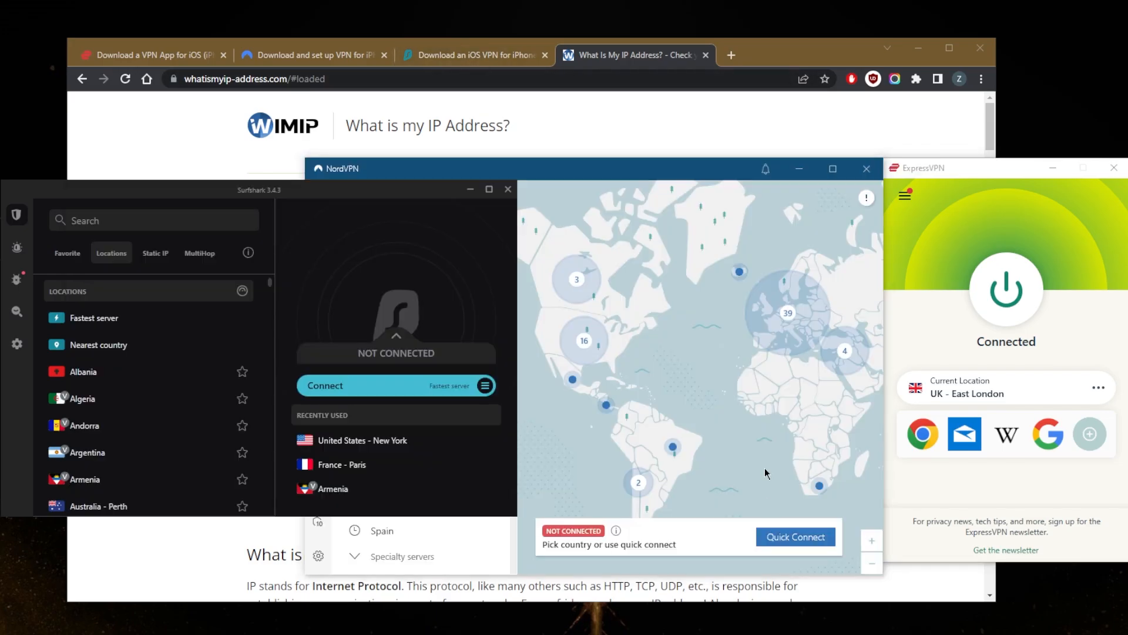
pyautogui.moveTo(728, 349)
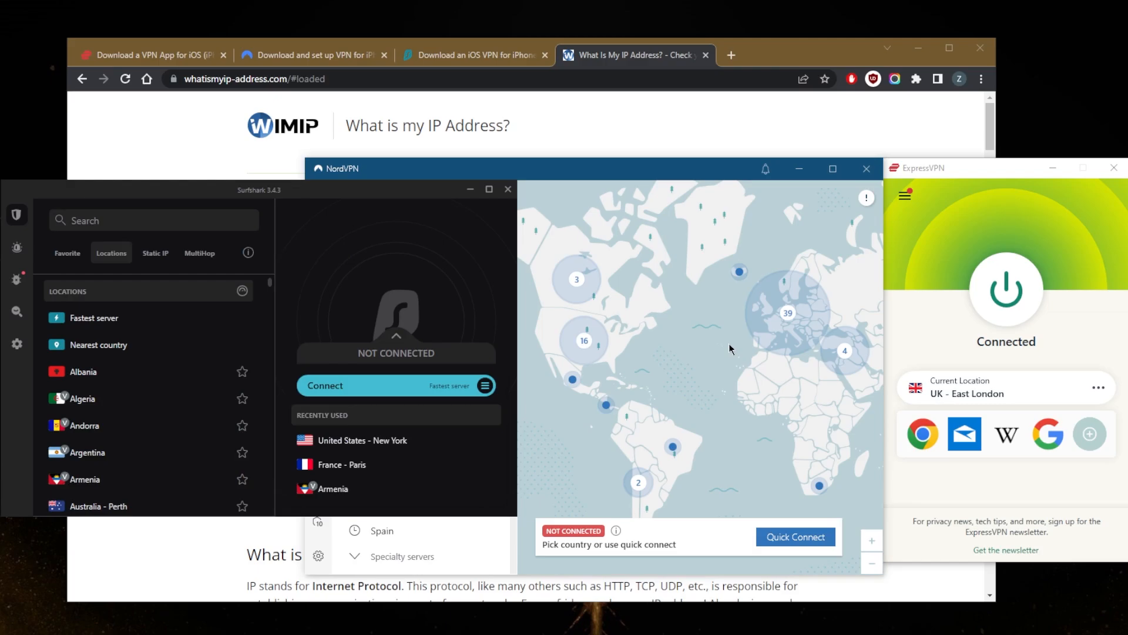
pyautogui.moveTo(730, 349)
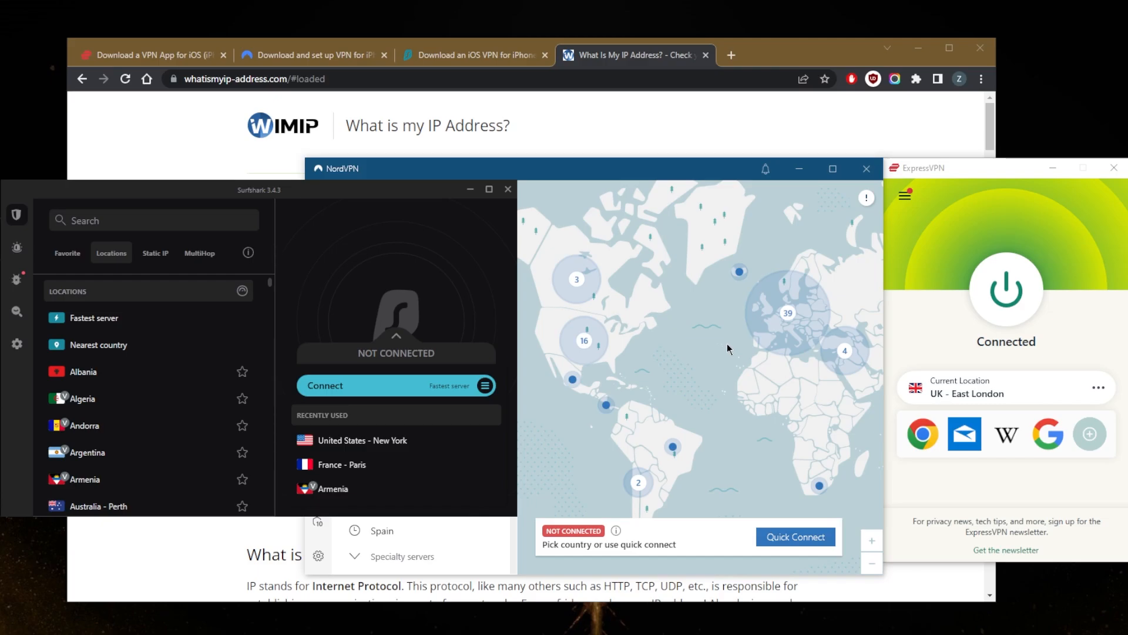
pyautogui.moveTo(690, 294)
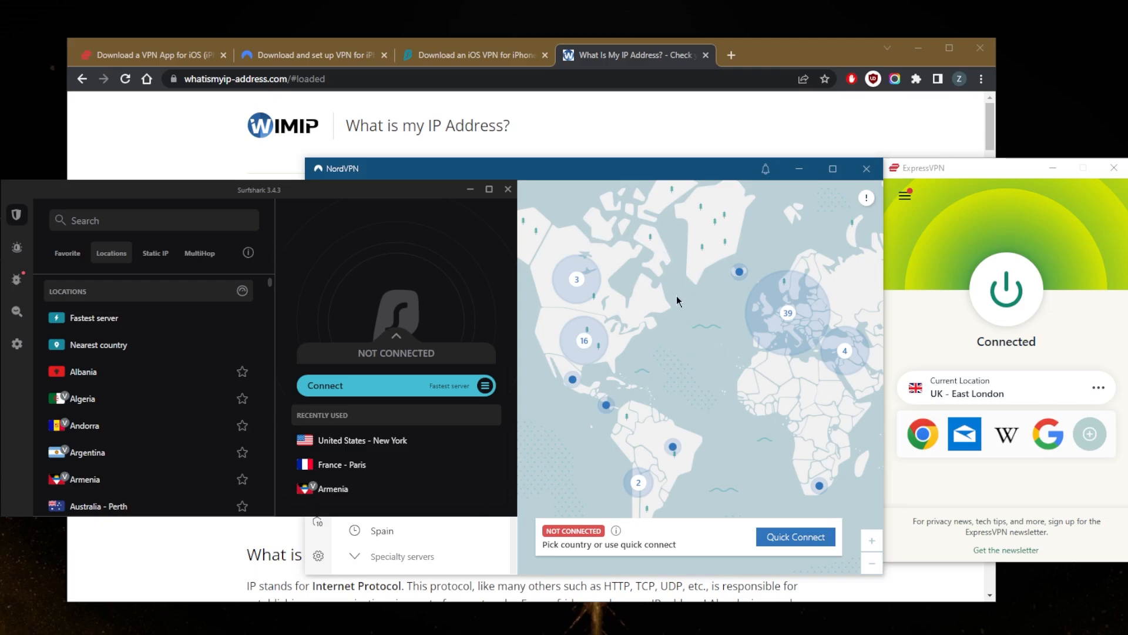
pyautogui.moveTo(687, 305)
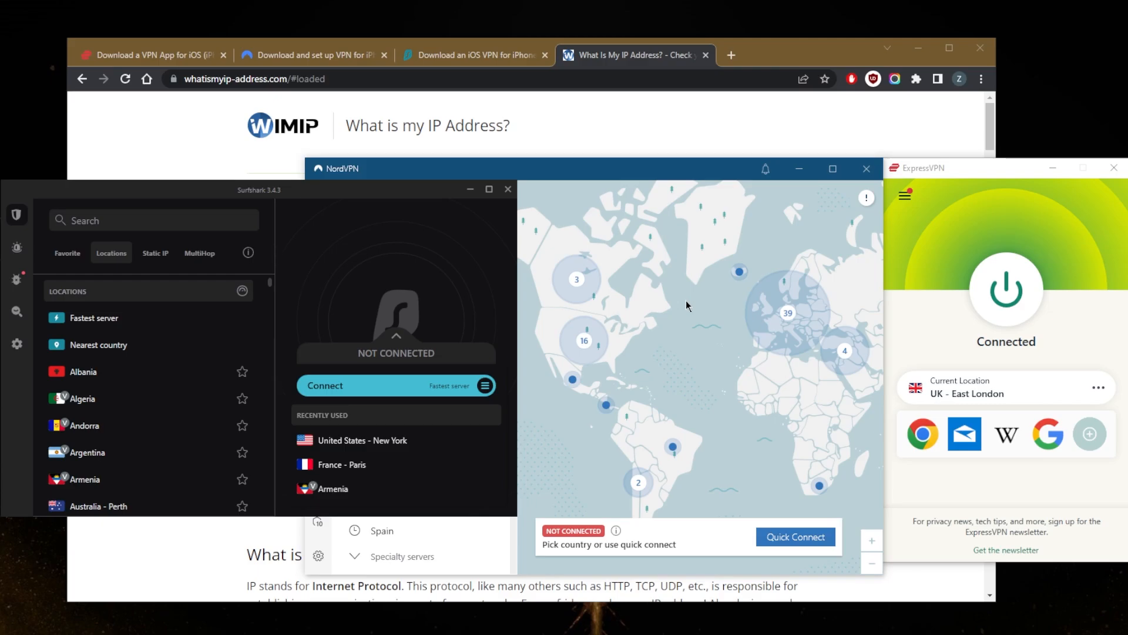
pyautogui.moveTo(735, 299)
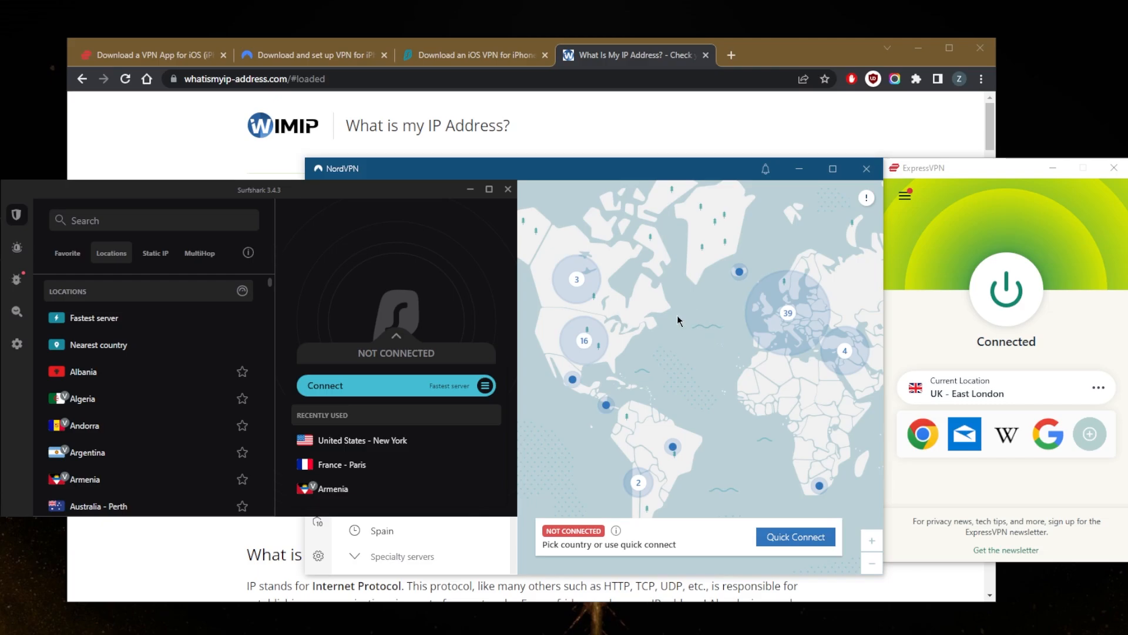
pyautogui.moveTo(690, 326)
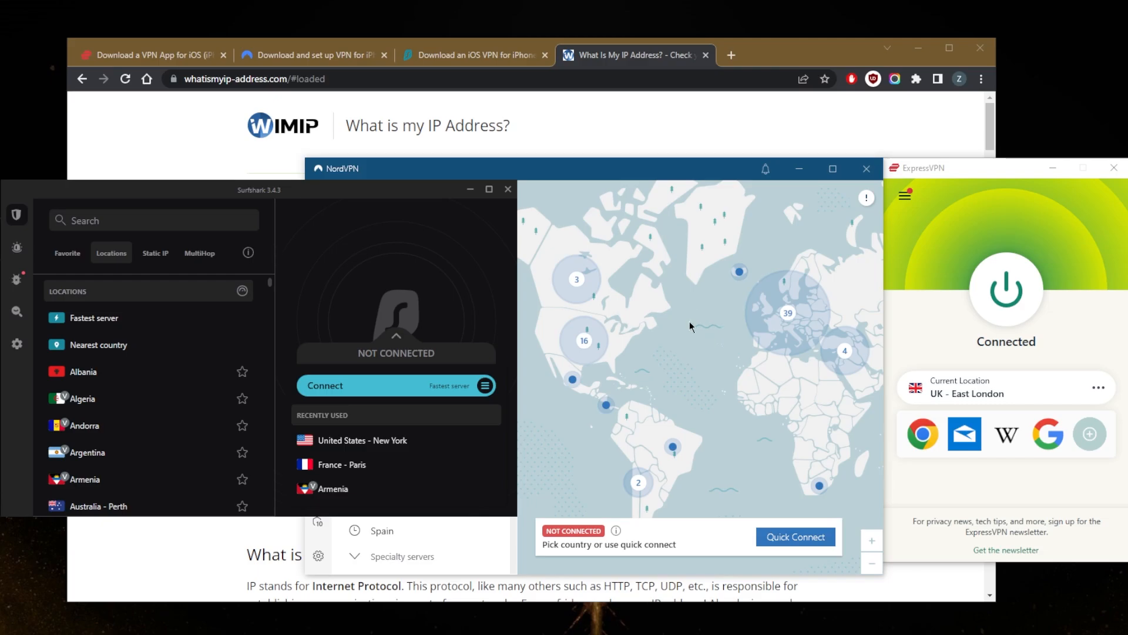
pyautogui.moveTo(694, 322)
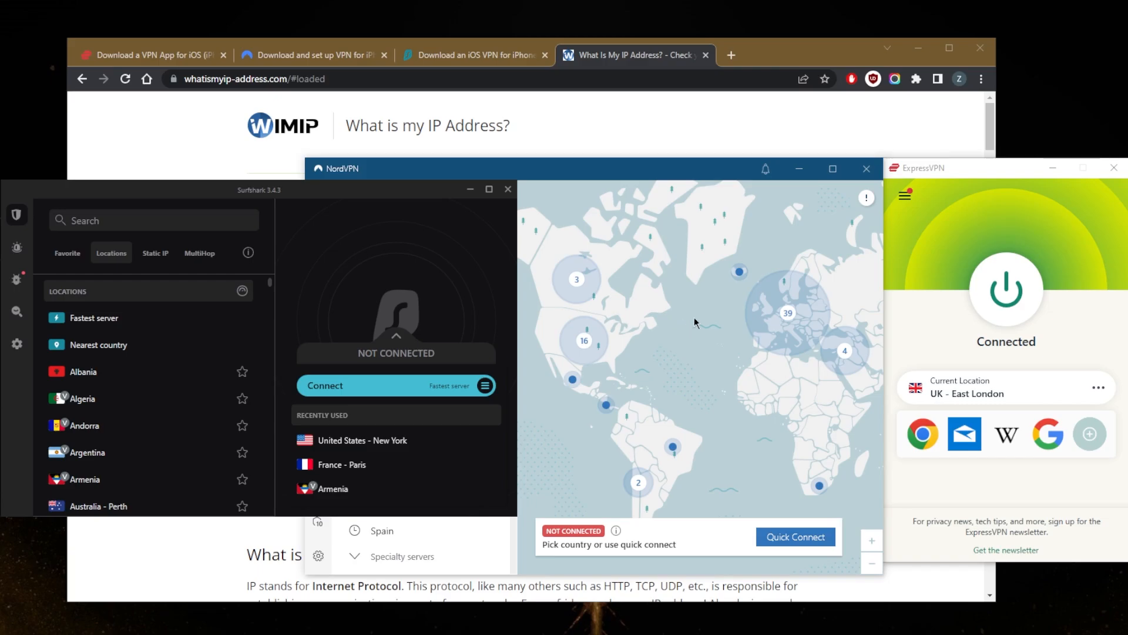